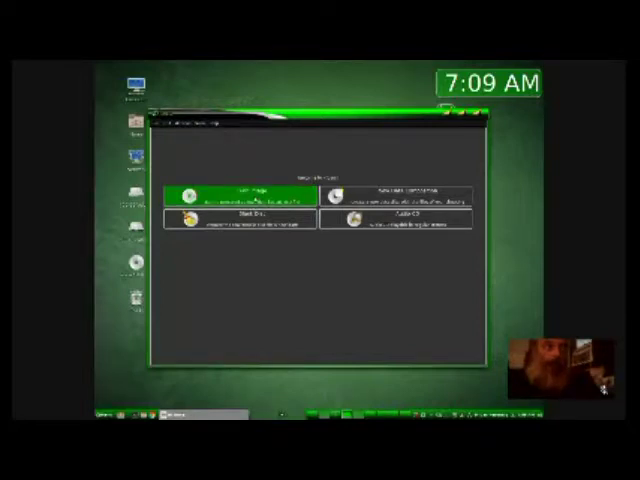
# - Choose the Lubuntu ISO in Burn Image, triggering the does-not-fit-on-disc error
pyautogui.click(240, 188)
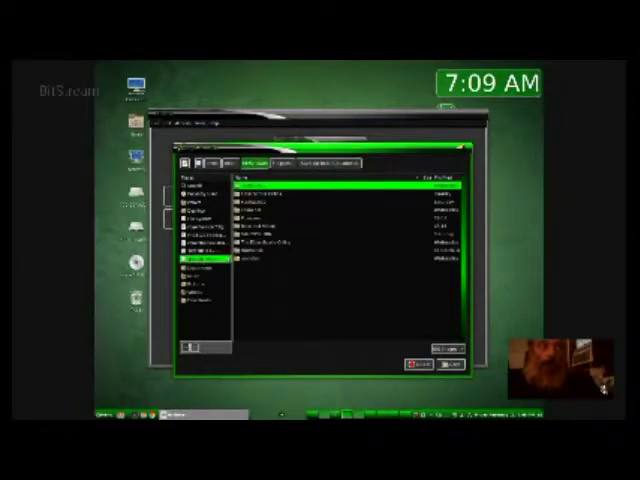
pyautogui.click(330, 215)
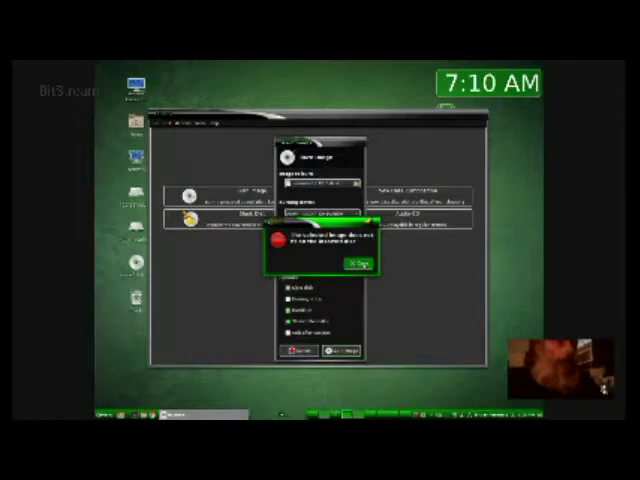
# - Close the image-does-not-fit error with OK to return to the burn settings
pyautogui.click(357, 263)
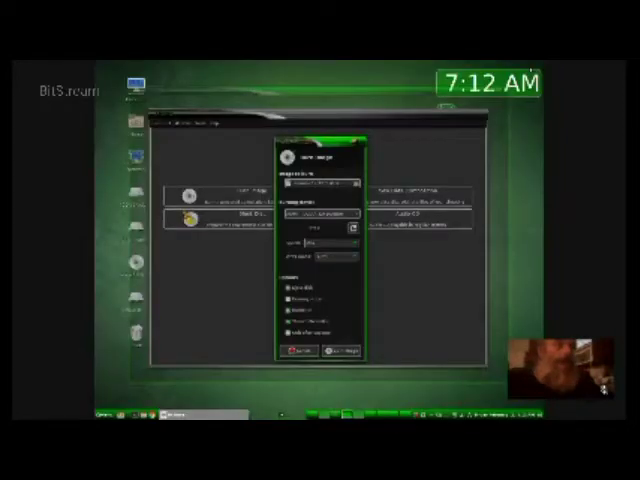
# - Cancel the Burn Image dialog and close the Xfburn window
pyautogui.click(320, 217)
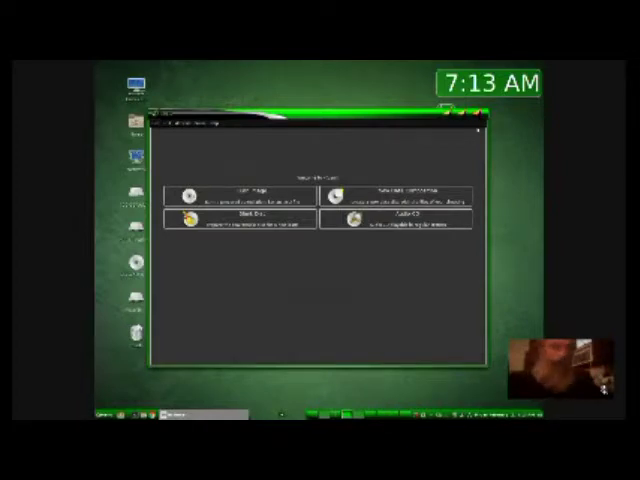
pyautogui.click(484, 120)
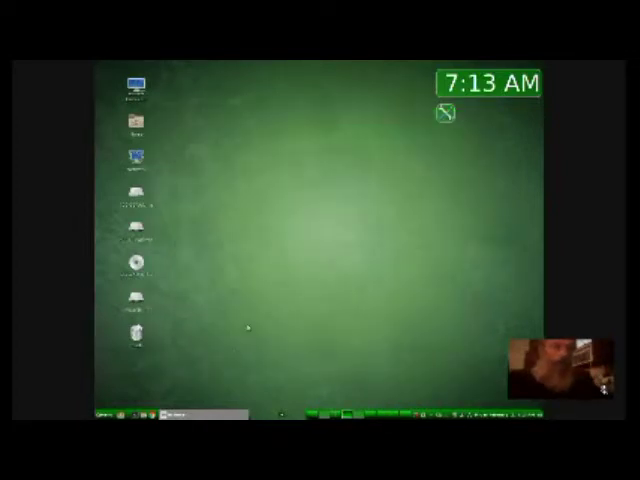